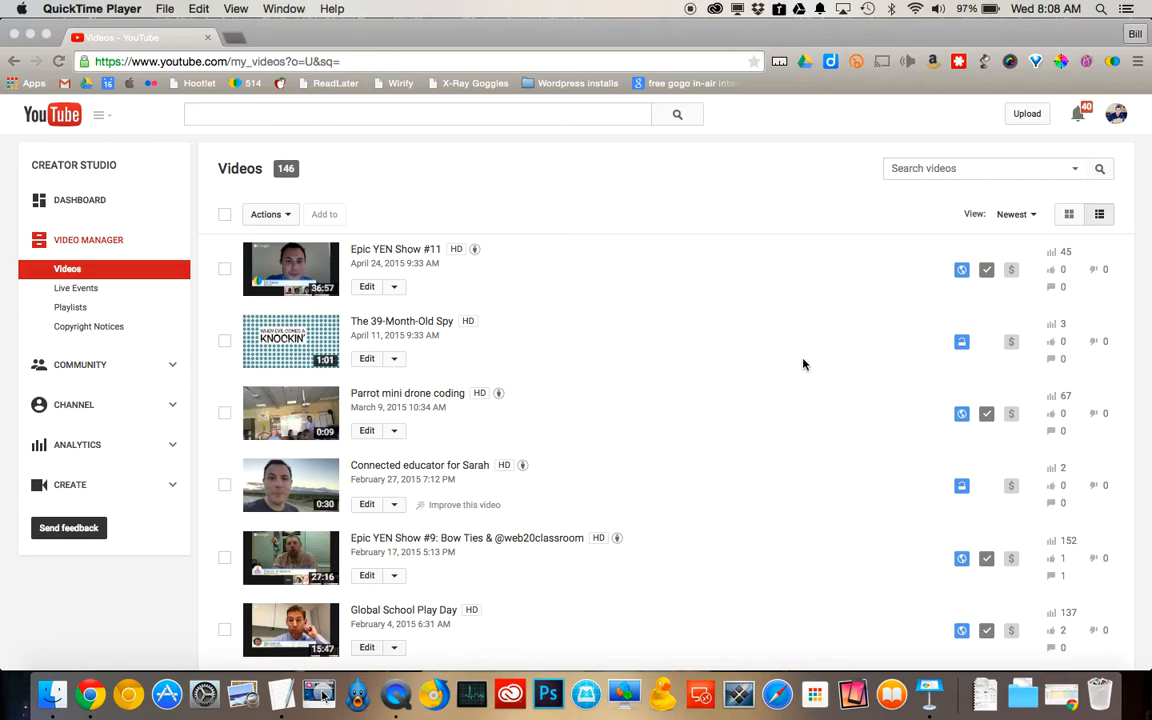
{"action": "mouse_move", "coordinate": [576, 166]}
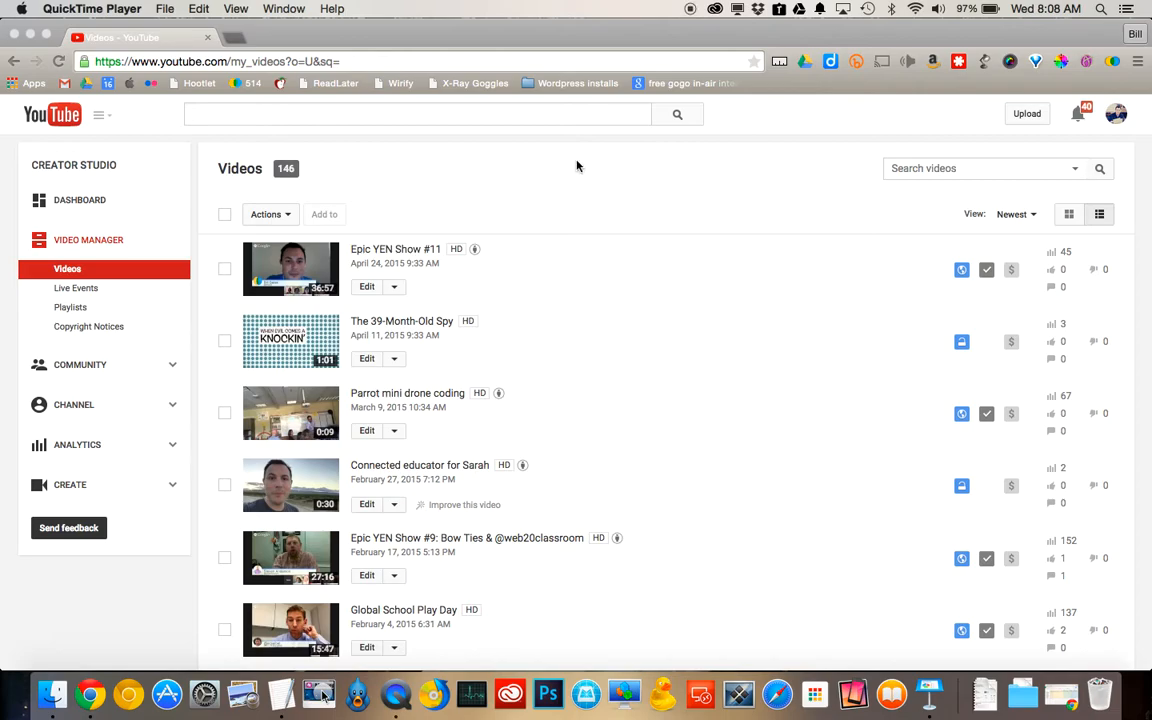
Select Epic YEN Show #11 and the other top videos in the Video Manager list
{"action": "left_click", "coordinate": [224, 60]}
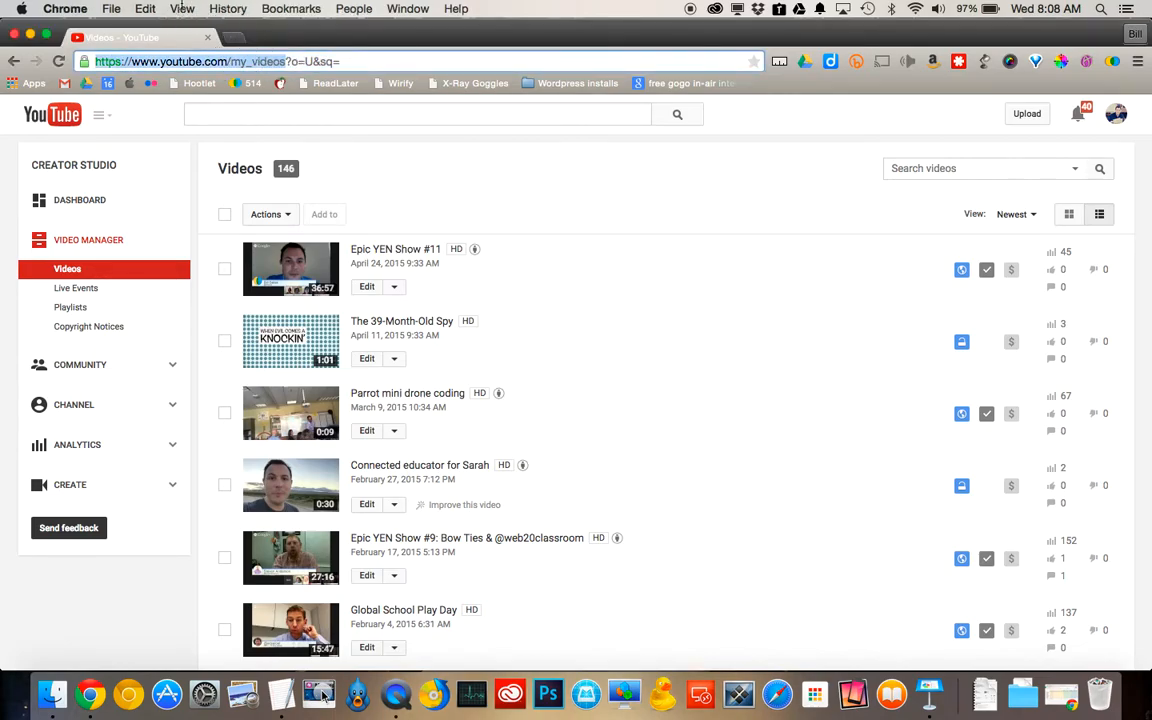
{"action": "mouse_move", "coordinate": [1088, 164]}
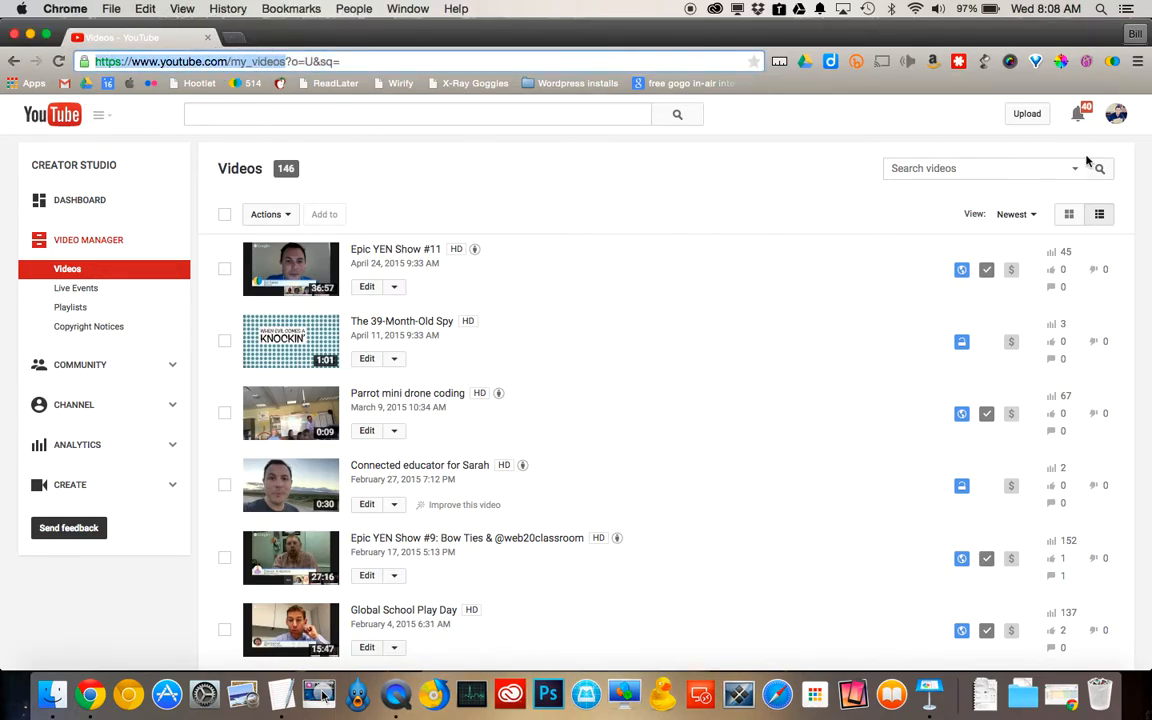
{"action": "left_click", "coordinate": [1116, 112]}
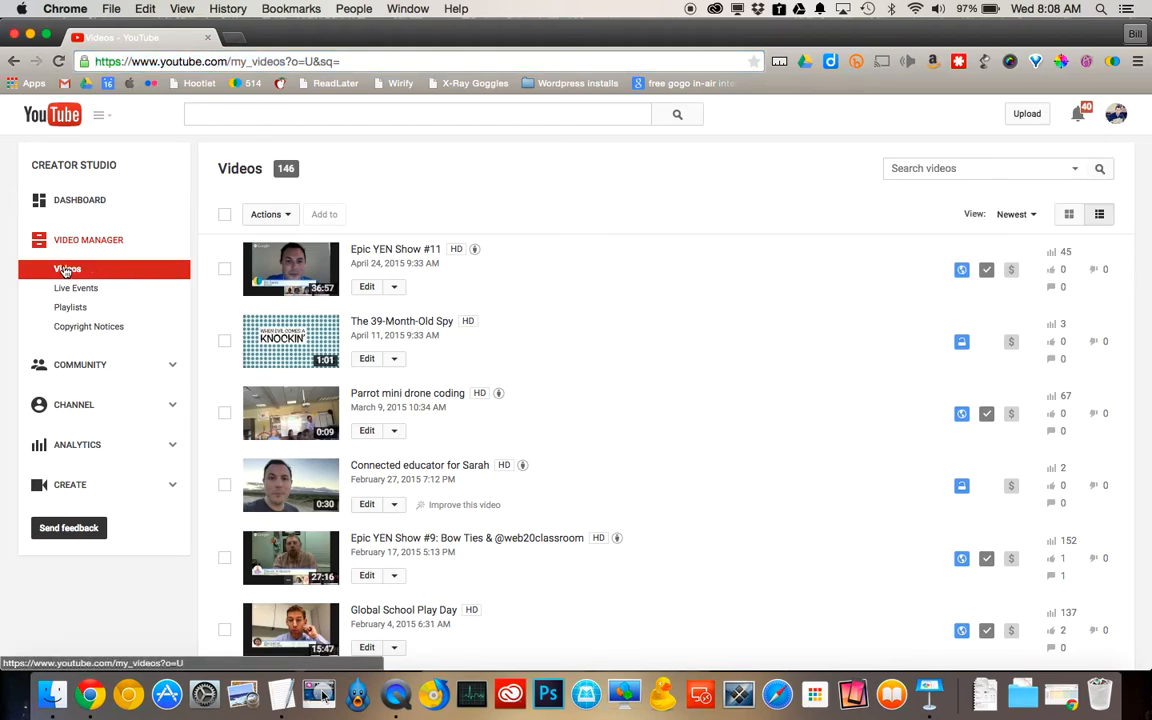
{"action": "mouse_move", "coordinate": [536, 276]}
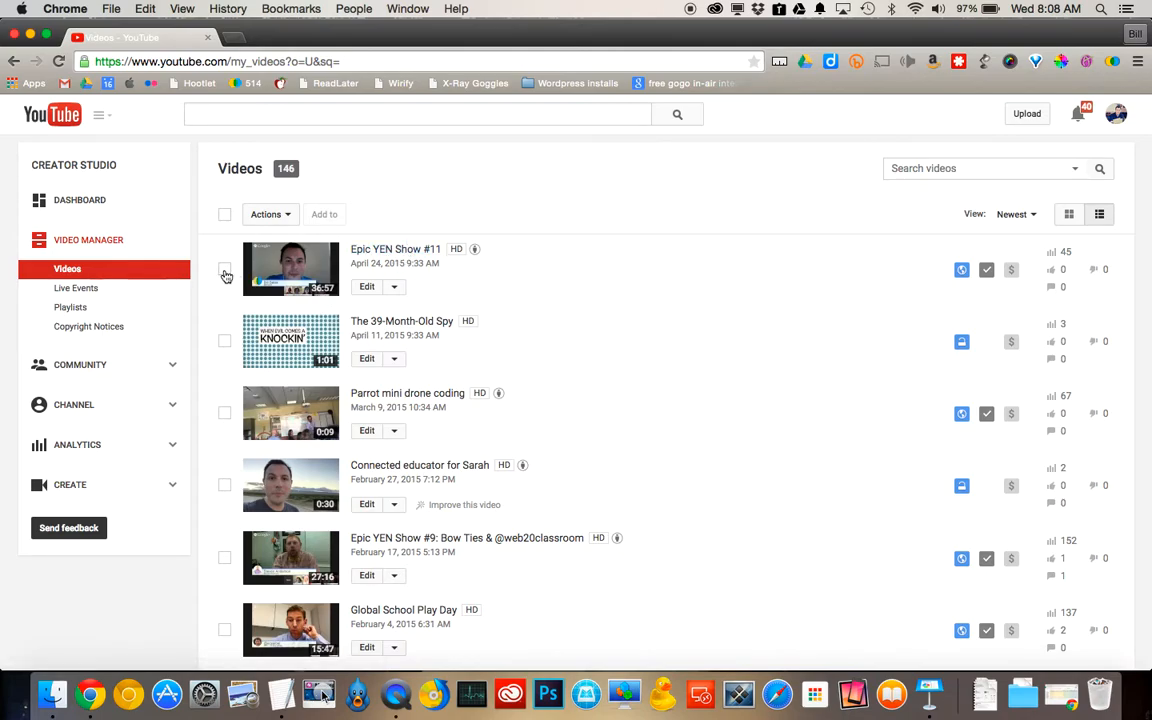
{"action": "left_click", "coordinate": [224, 268]}
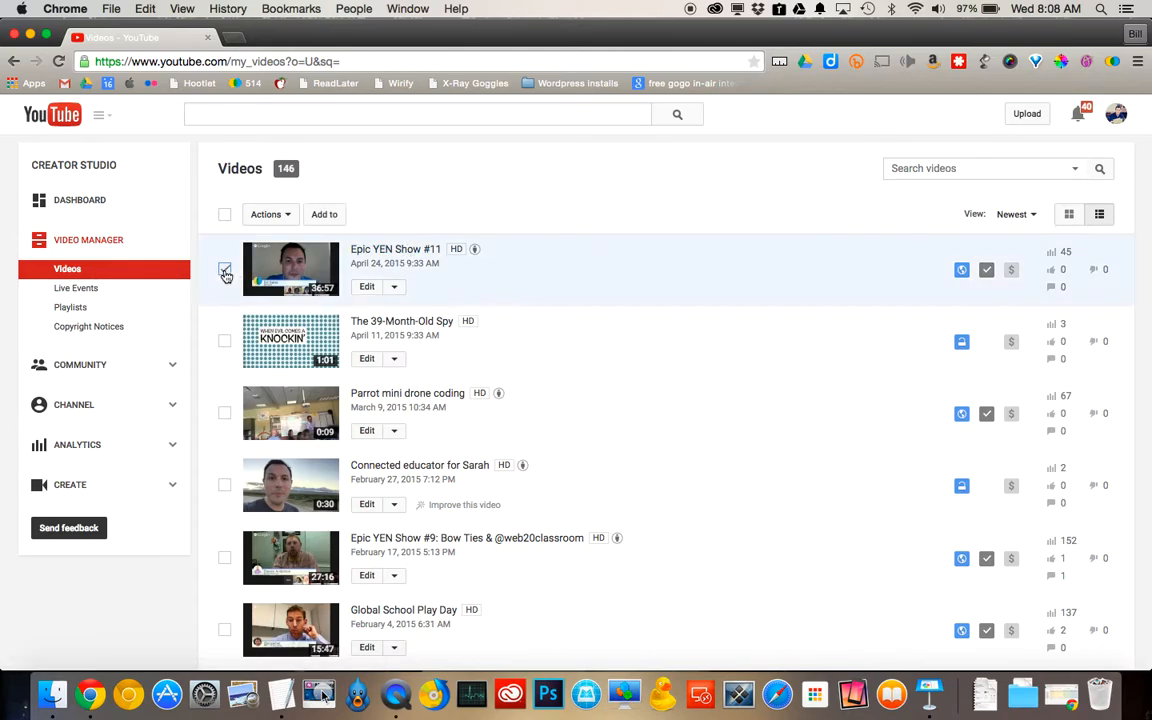
{"action": "left_click", "coordinate": [224, 268]}
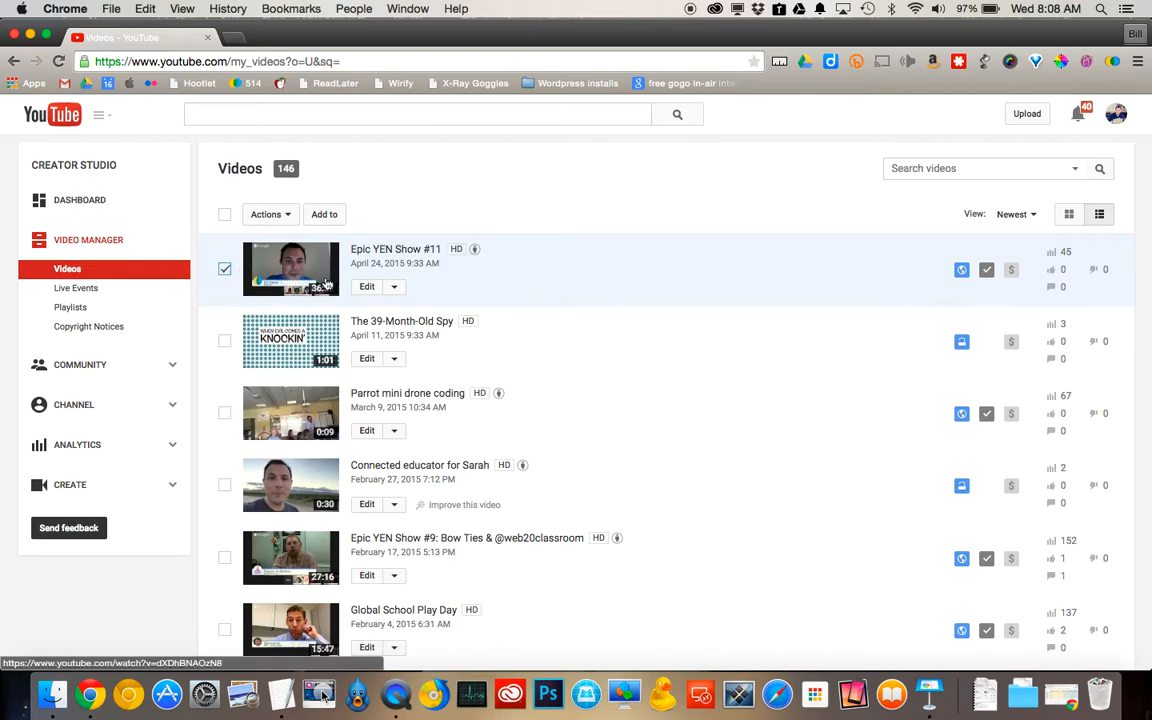
{"action": "mouse_move", "coordinate": [960, 268]}
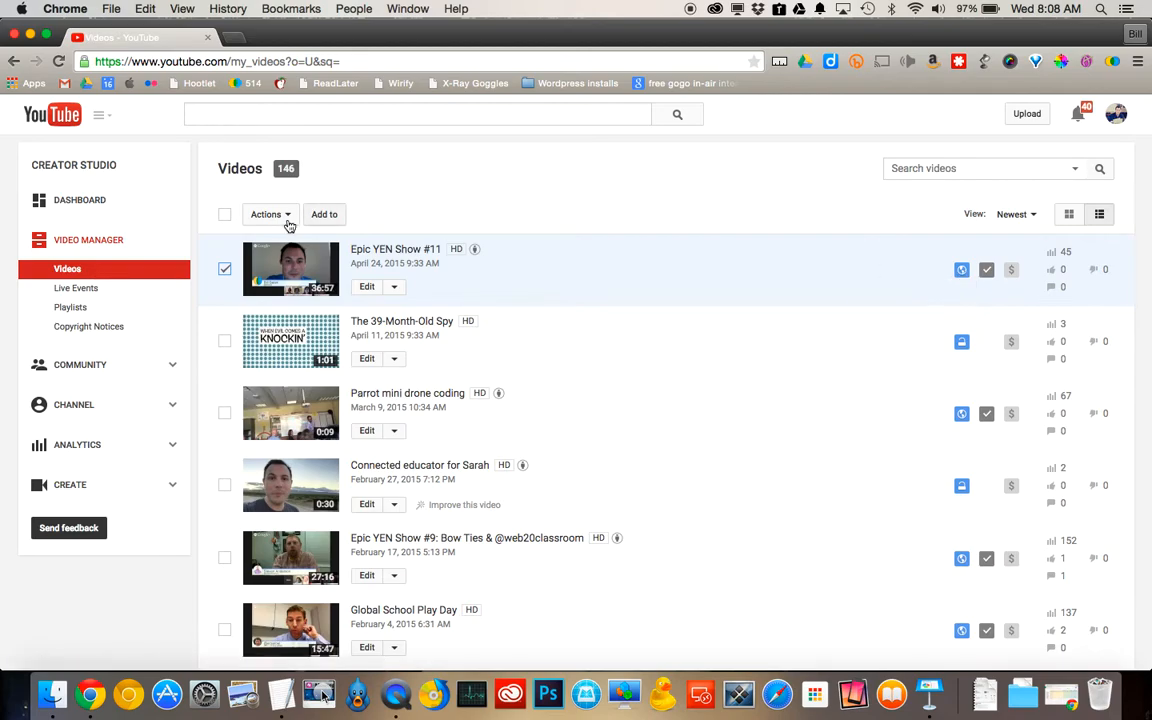
Preview the Actions menu, add Epic YEN Show #9, then clear the whole selection via the header checkbox
{"action": "left_click", "coordinate": [266, 214]}
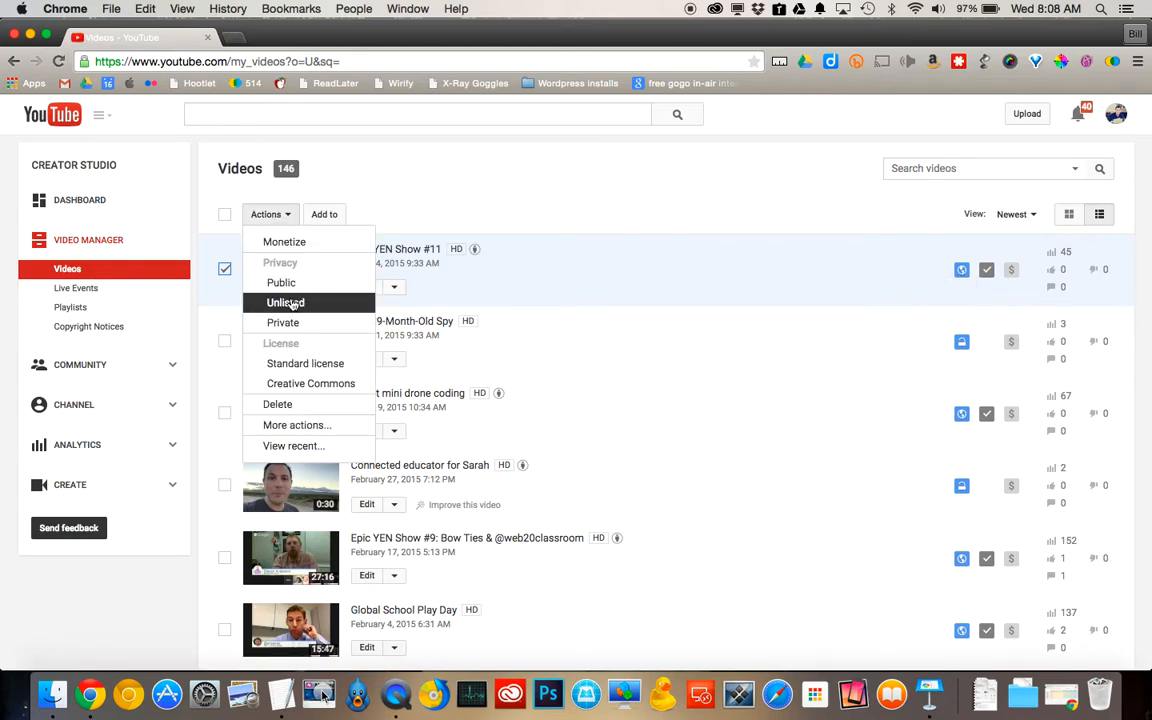
{"action": "left_click", "coordinate": [286, 302]}
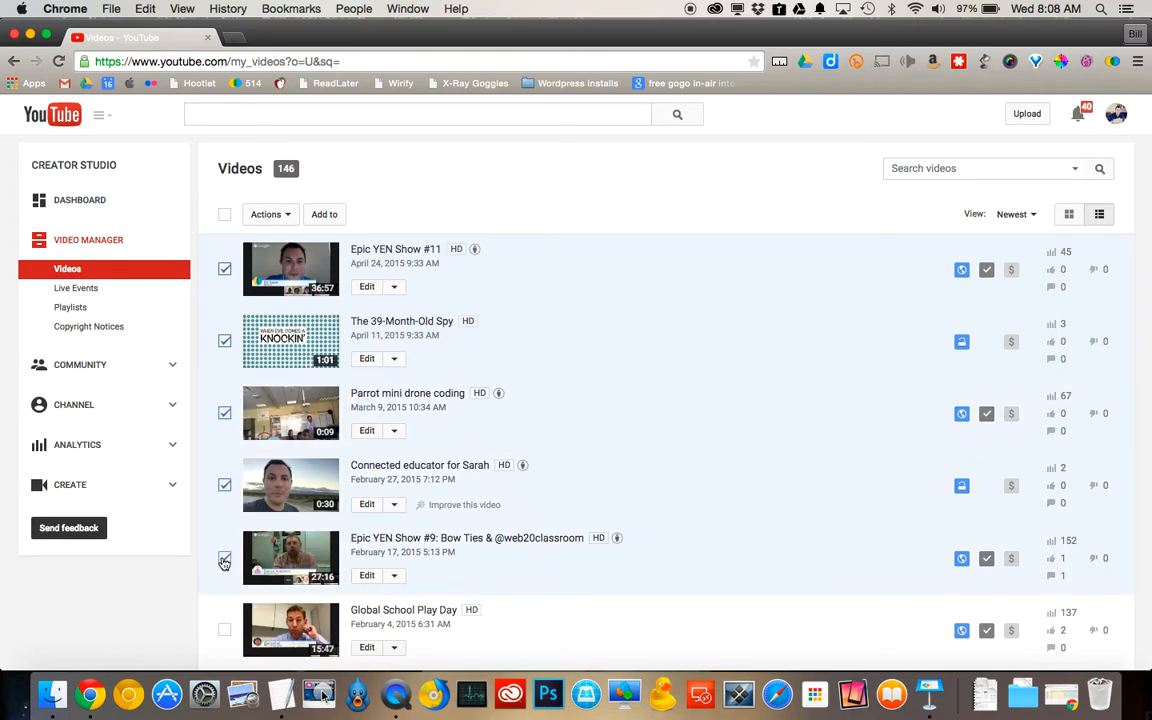
{"action": "left_click", "coordinate": [270, 214]}
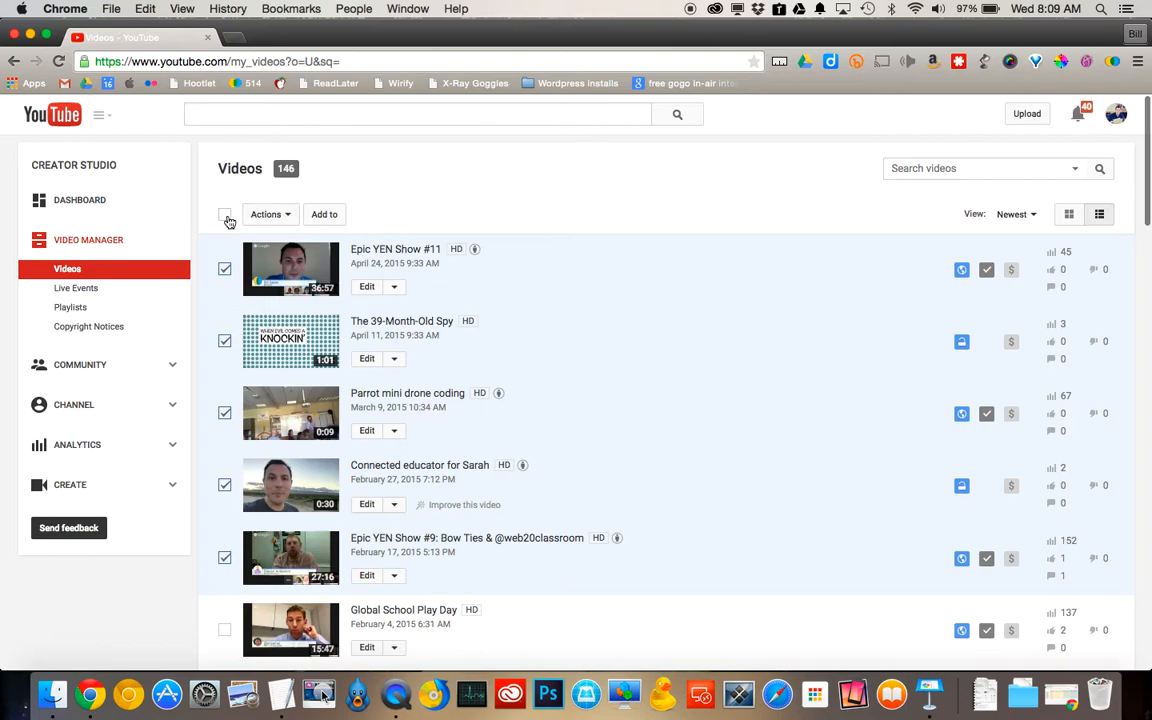
{"action": "left_click", "coordinate": [224, 214]}
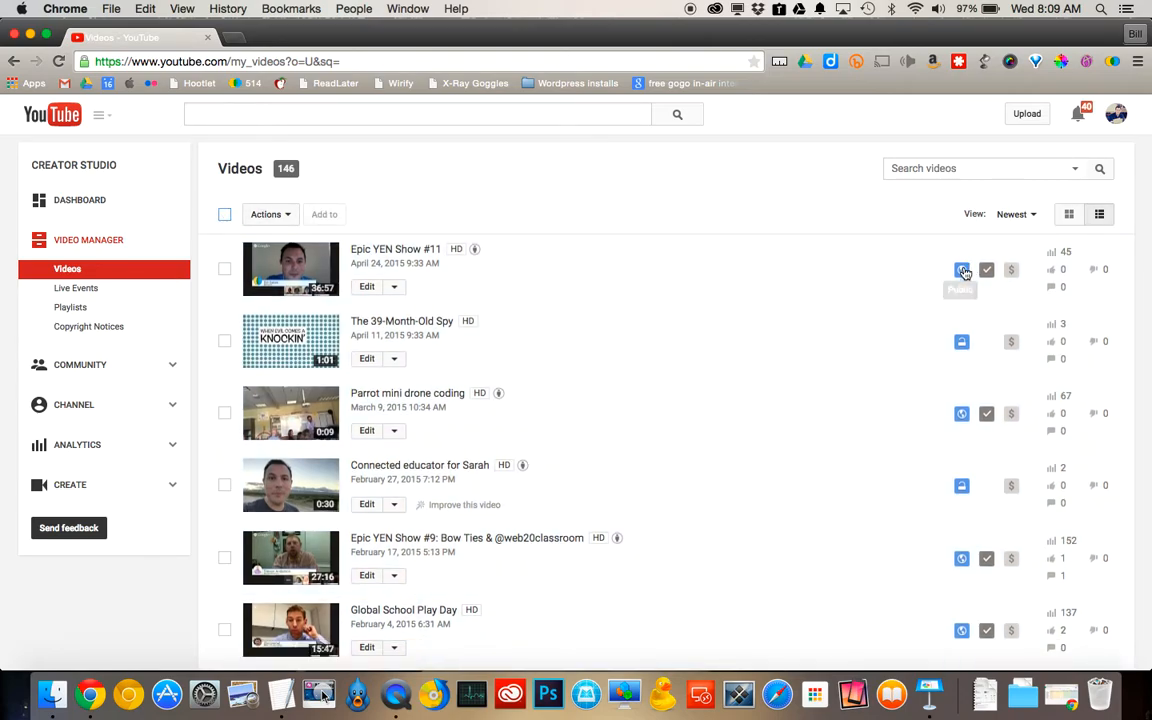
{"action": "mouse_move", "coordinate": [960, 340]}
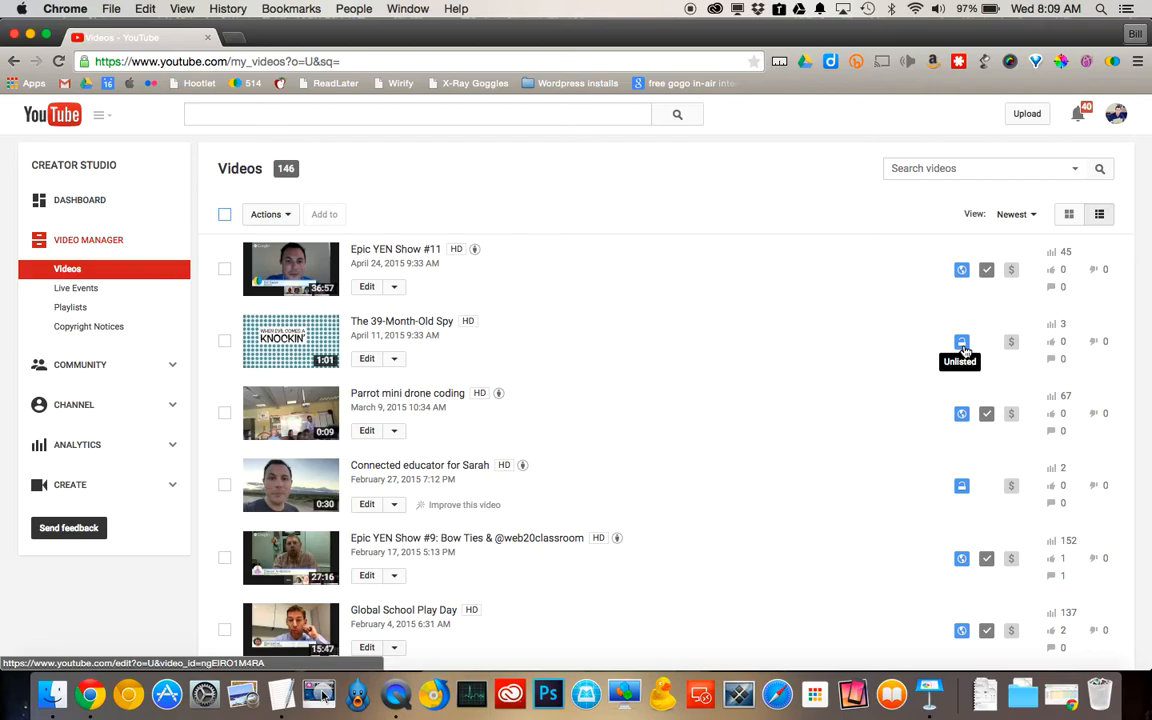
{"action": "mouse_move", "coordinate": [840, 356]}
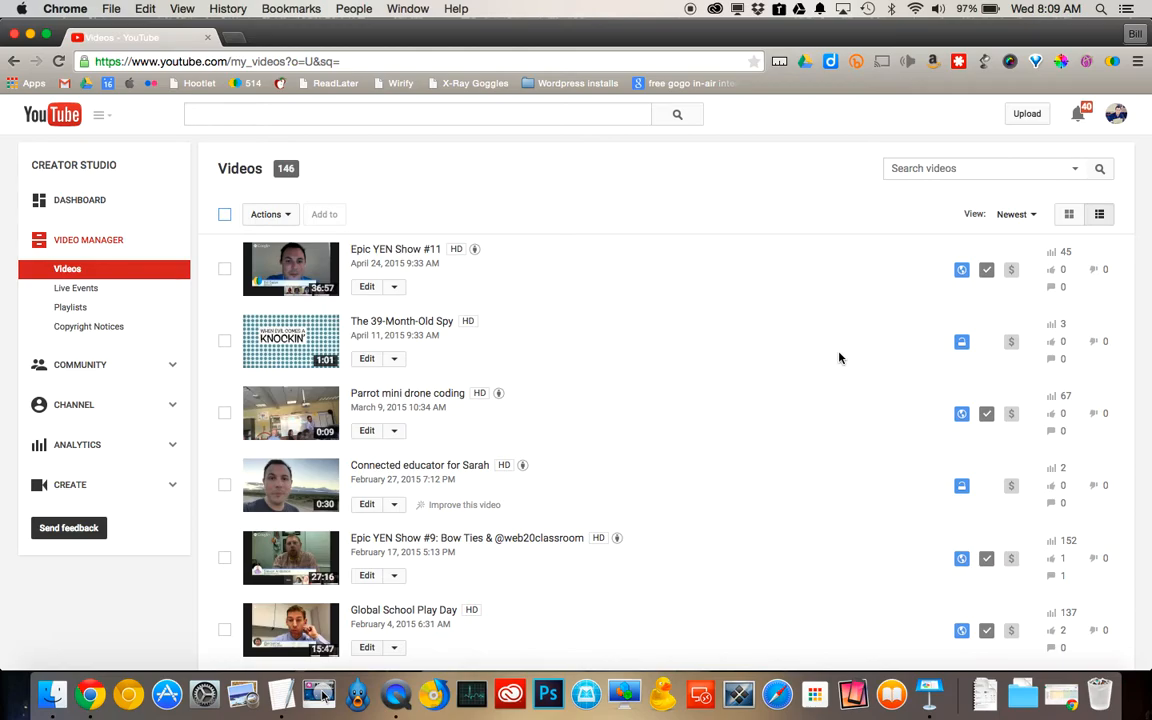
{"action": "mouse_move", "coordinate": [1084, 158]}
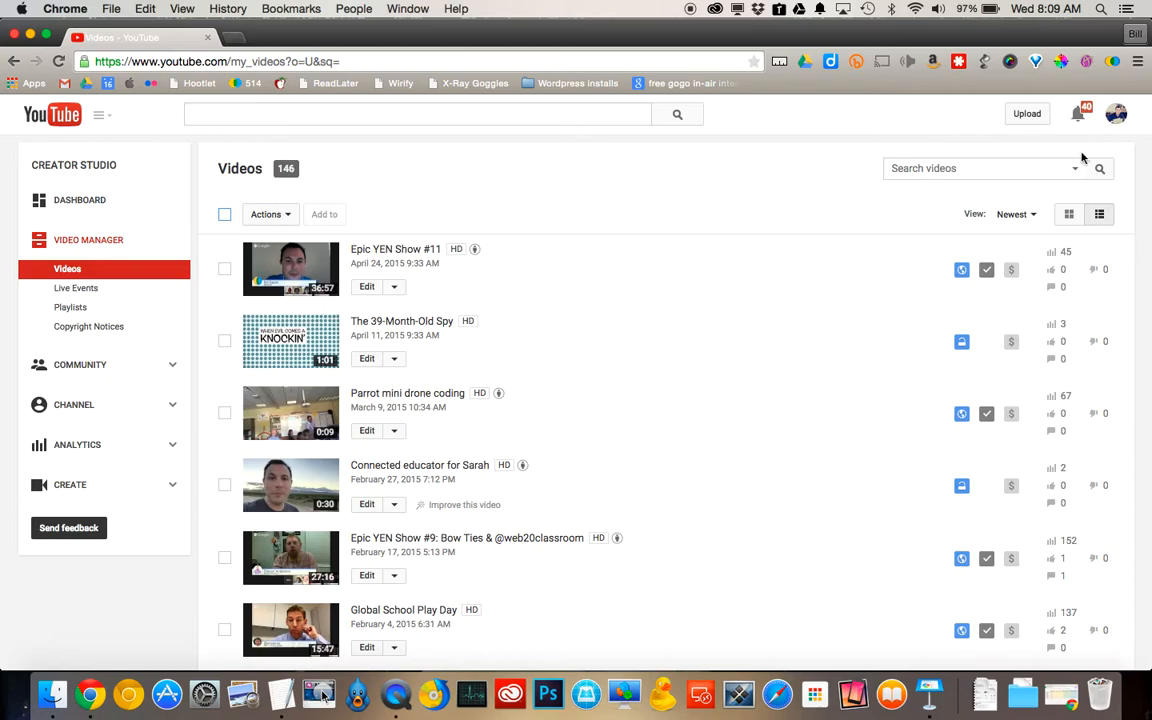
Filter the video list to Public videos using the advanced search options
{"action": "left_click", "coordinate": [1100, 168]}
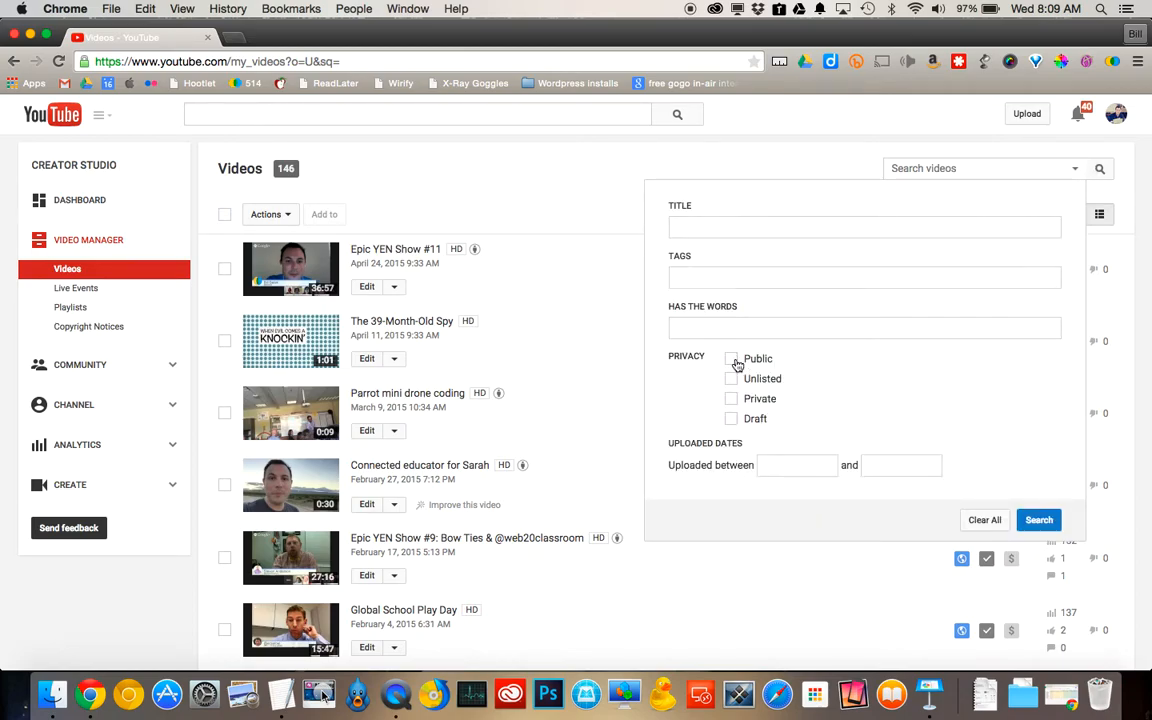
{"action": "left_click", "coordinate": [732, 358]}
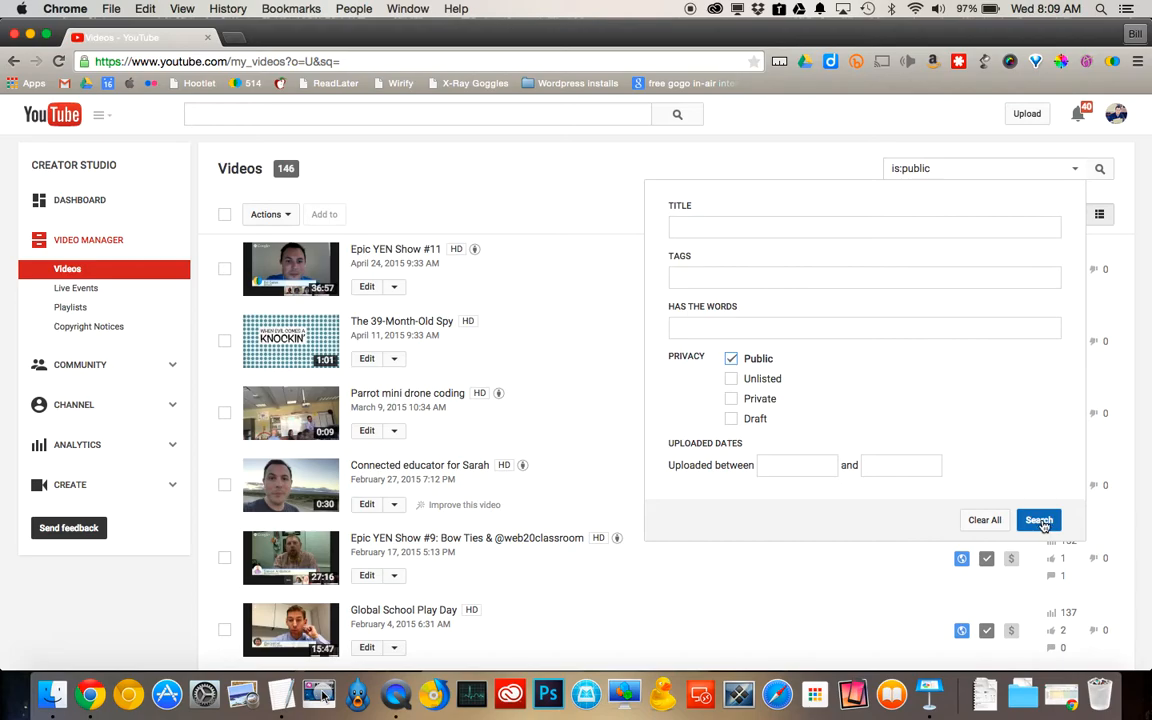
{"action": "left_click", "coordinate": [1038, 520]}
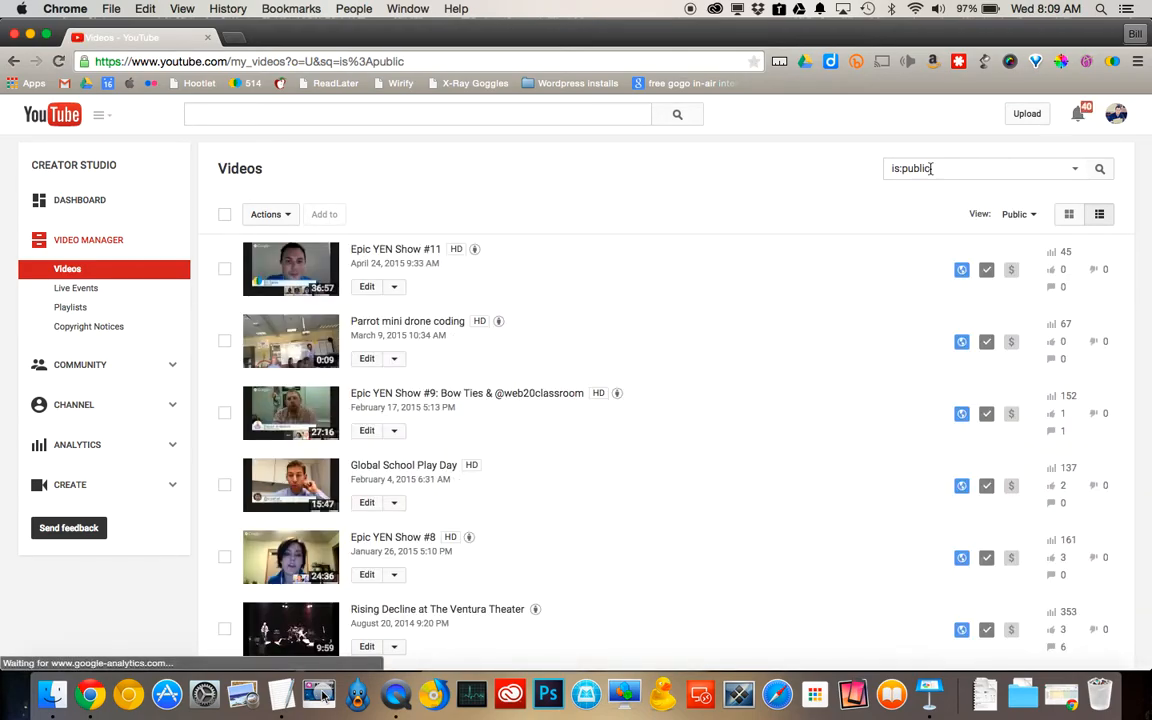
Filter the list to unlisted videos with the is:unlisted search suggestion
{"action": "type", "text": "is:un"}
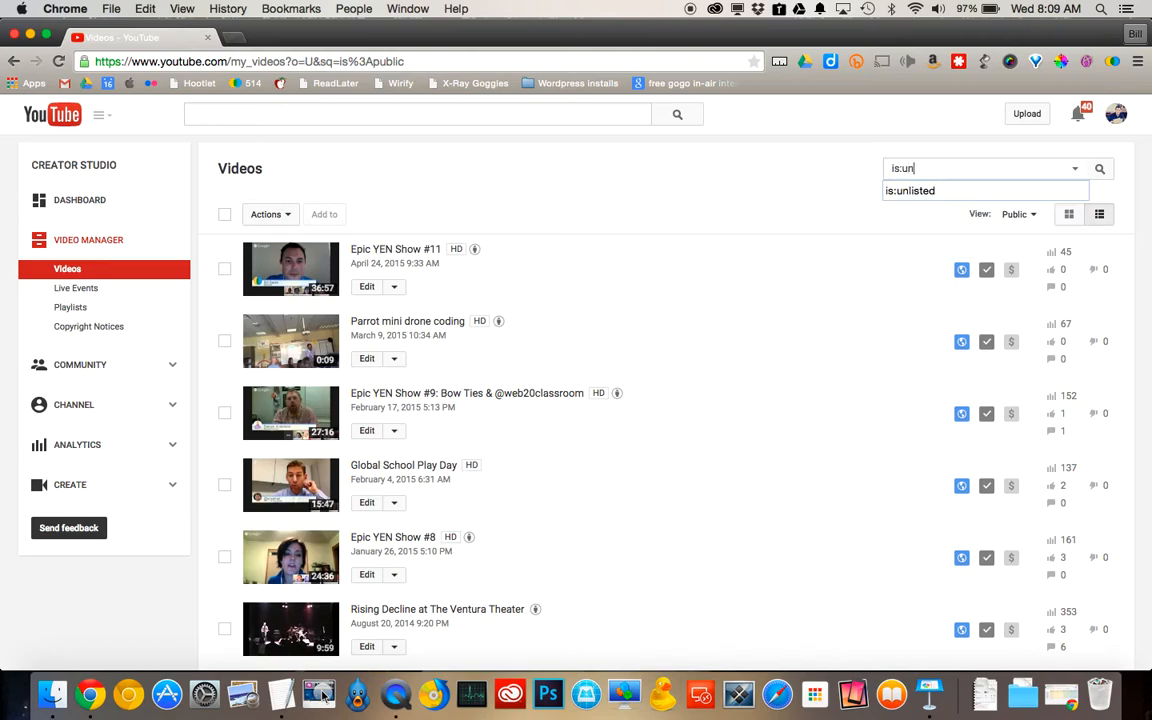
{"action": "left_click", "coordinate": [984, 190]}
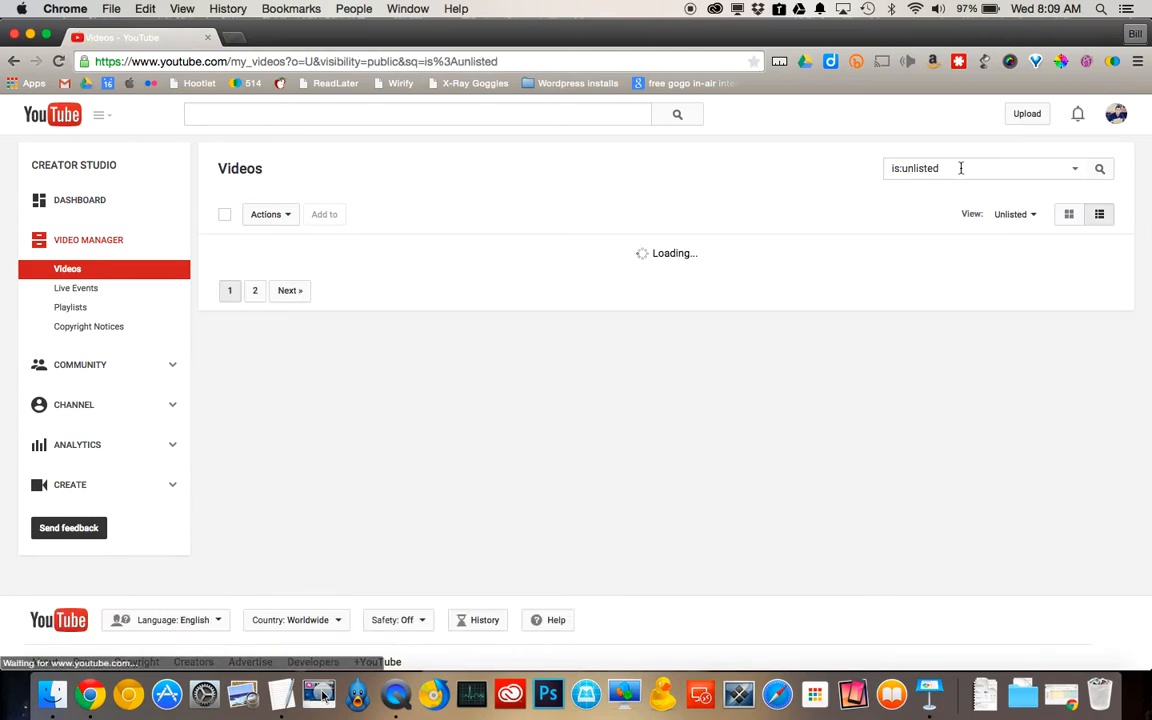
Filter the list to private videos with is:private, leaving only EdCamp
{"action": "left_click", "coordinate": [960, 168]}
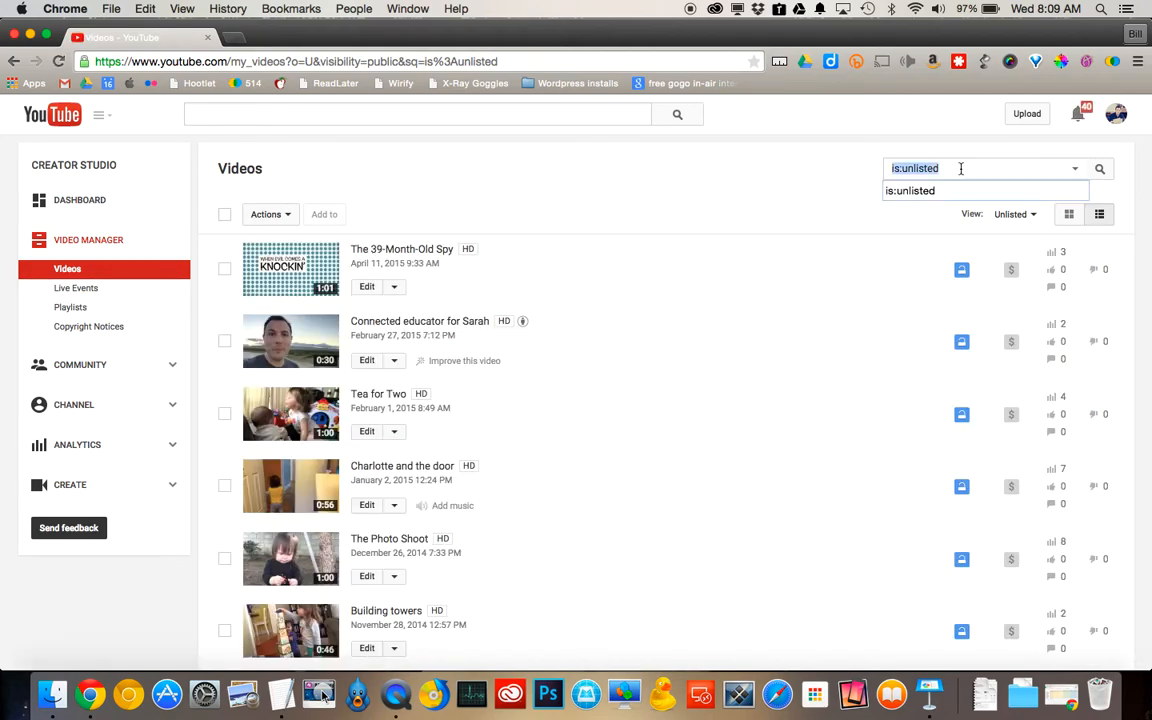
{"action": "type", "text": "is:private"}
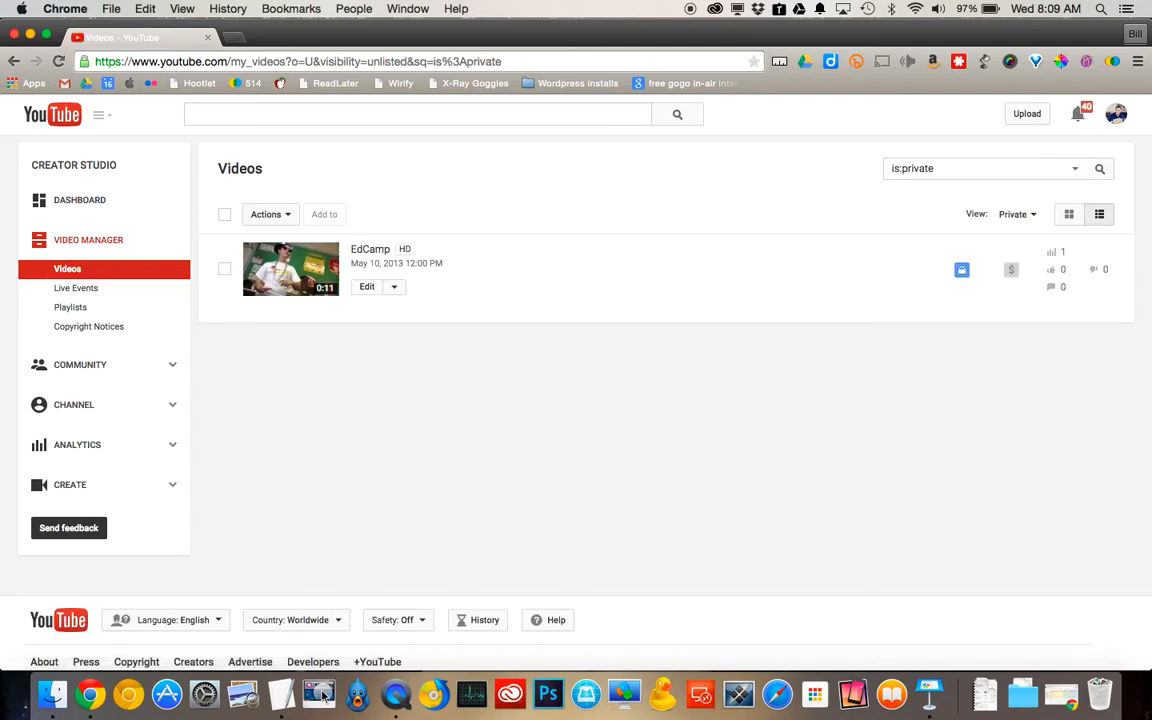
{"action": "mouse_move", "coordinate": [574, 236]}
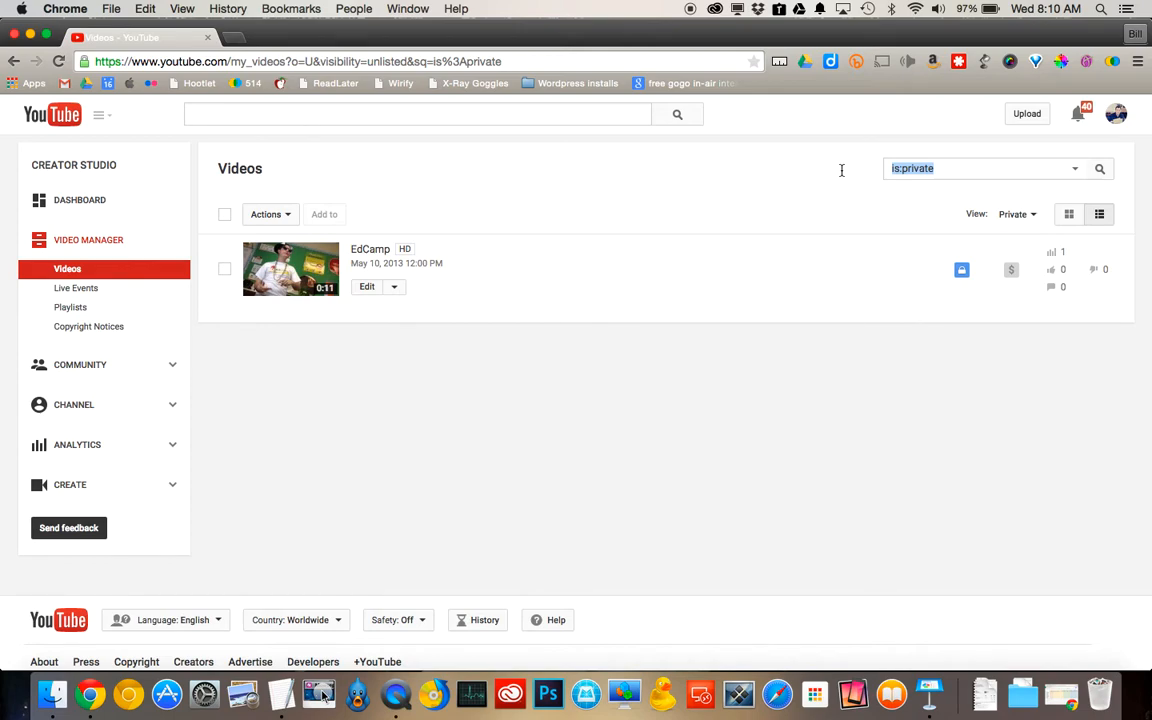
{"action": "mouse_move", "coordinate": [1050, 164]}
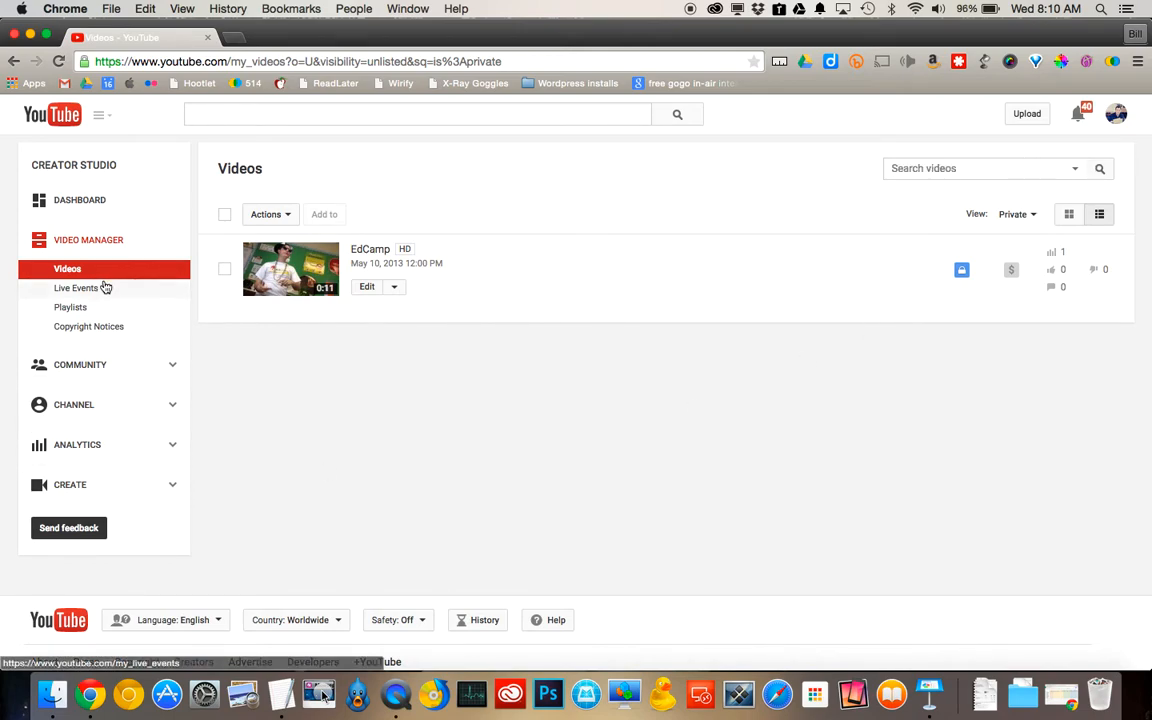
Return to the full video list and set Epic YEN Show #11 and The 39-Month-Old Spy to Public
{"action": "left_click", "coordinate": [68, 268]}
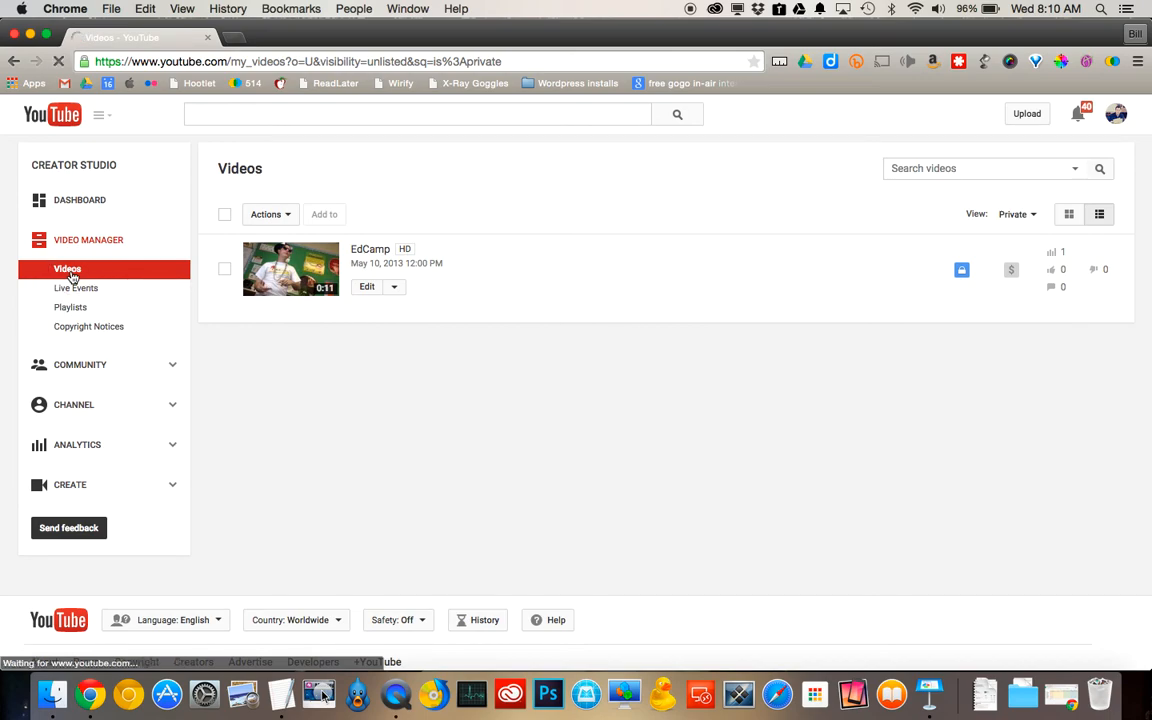
{"action": "left_click", "coordinate": [68, 268]}
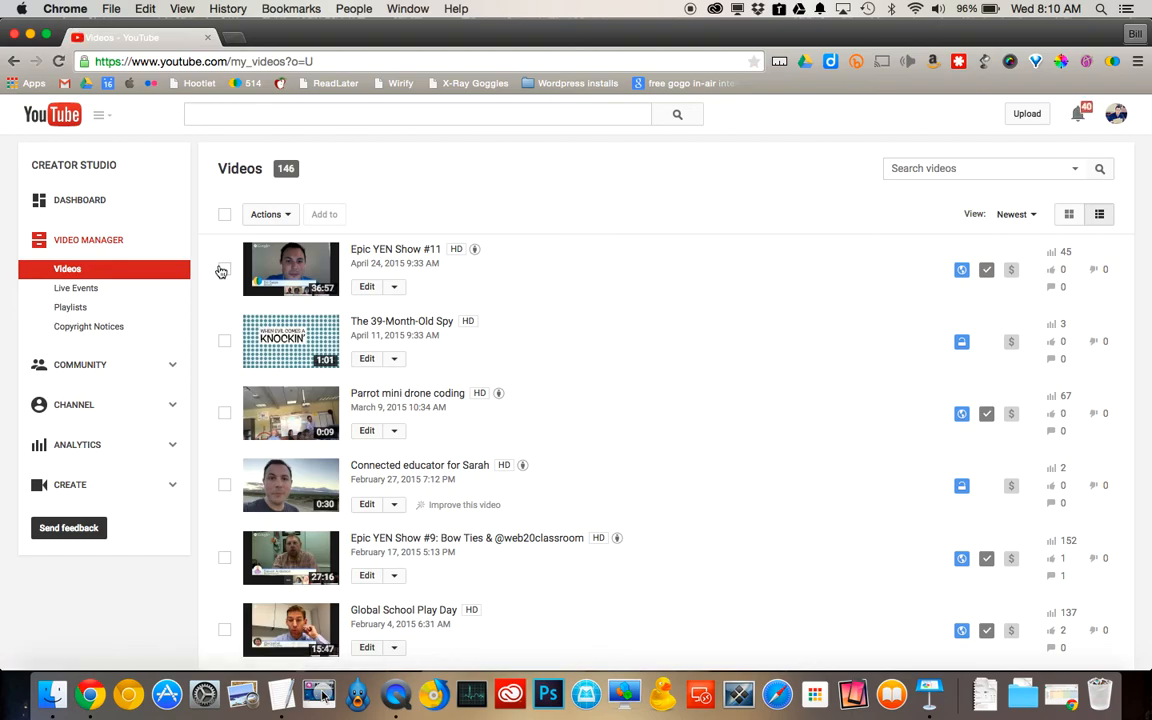
{"action": "left_click", "coordinate": [270, 214]}
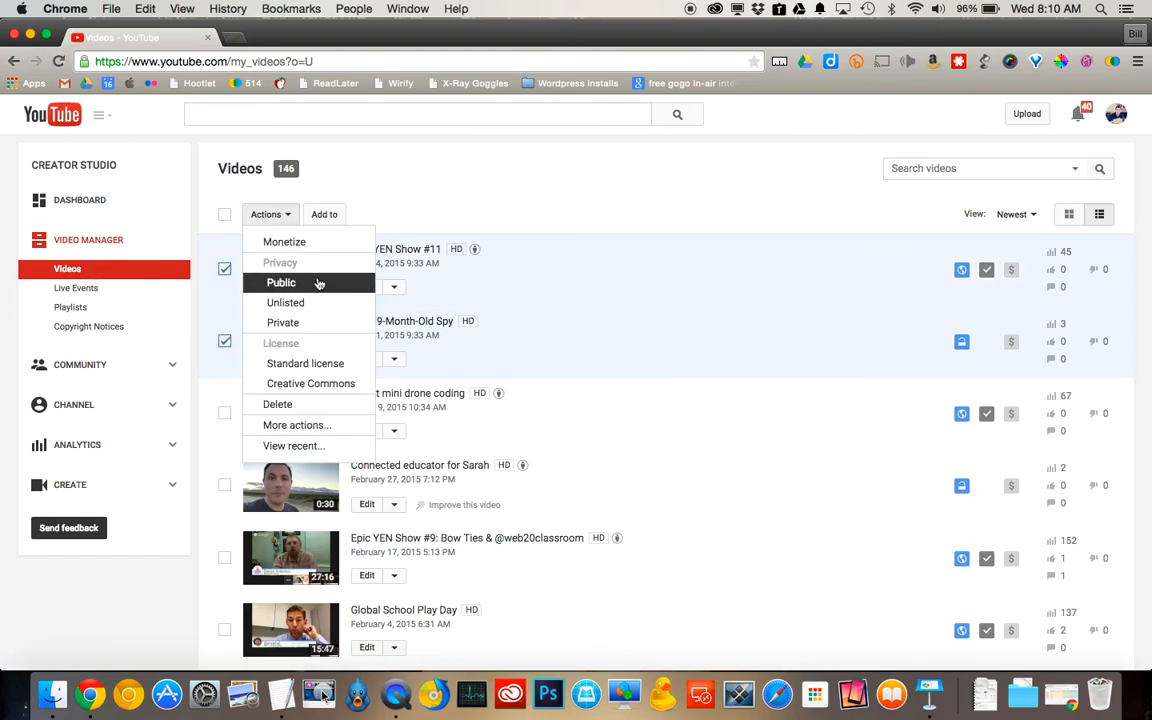
{"action": "mouse_move", "coordinate": [304, 284]}
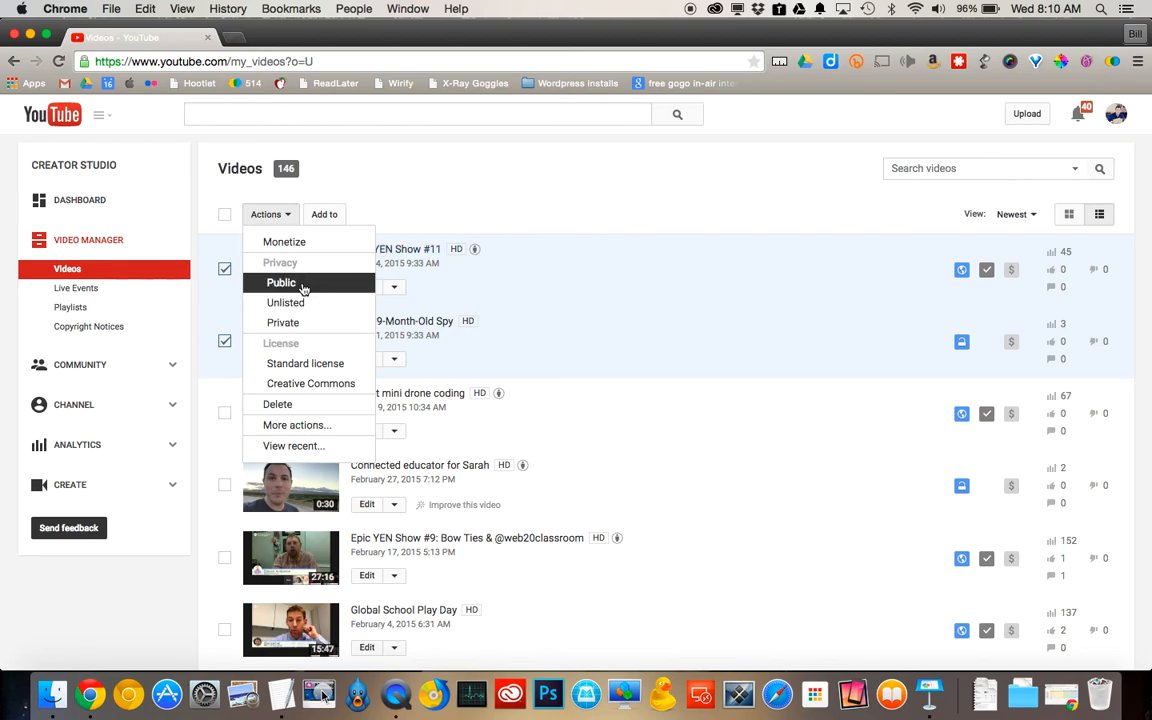
{"action": "left_click", "coordinate": [468, 172]}
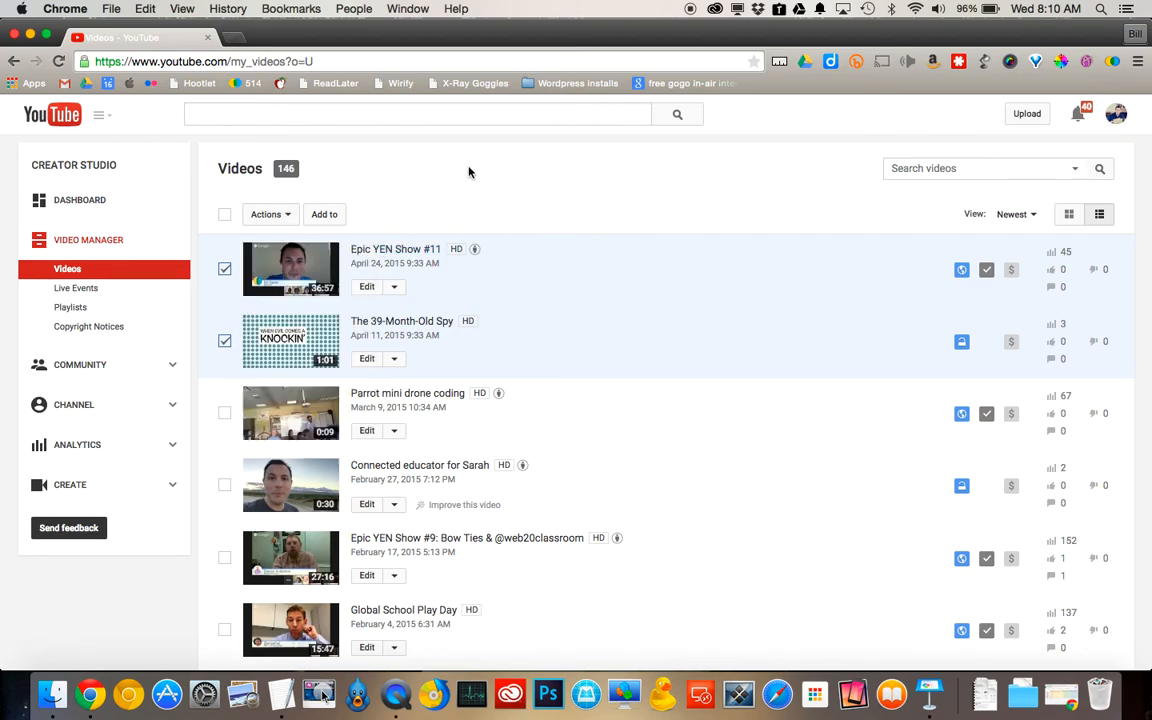